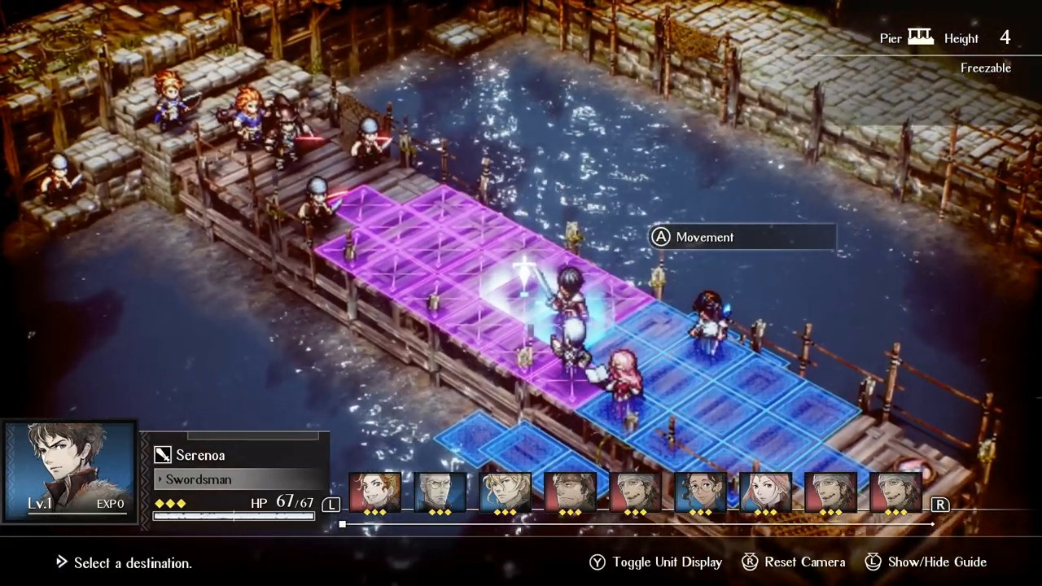
# Step: Move Serenoa on the pier, check his items, and advance Frederica's dialogue to the convictions notice
pyautogui.click(553, 301)
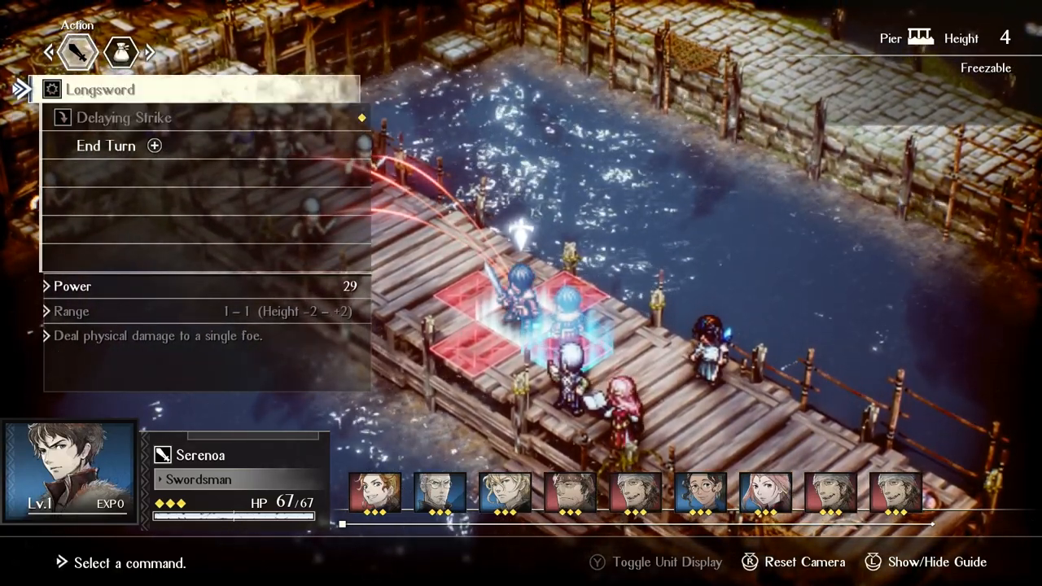
pyautogui.click(122, 51)
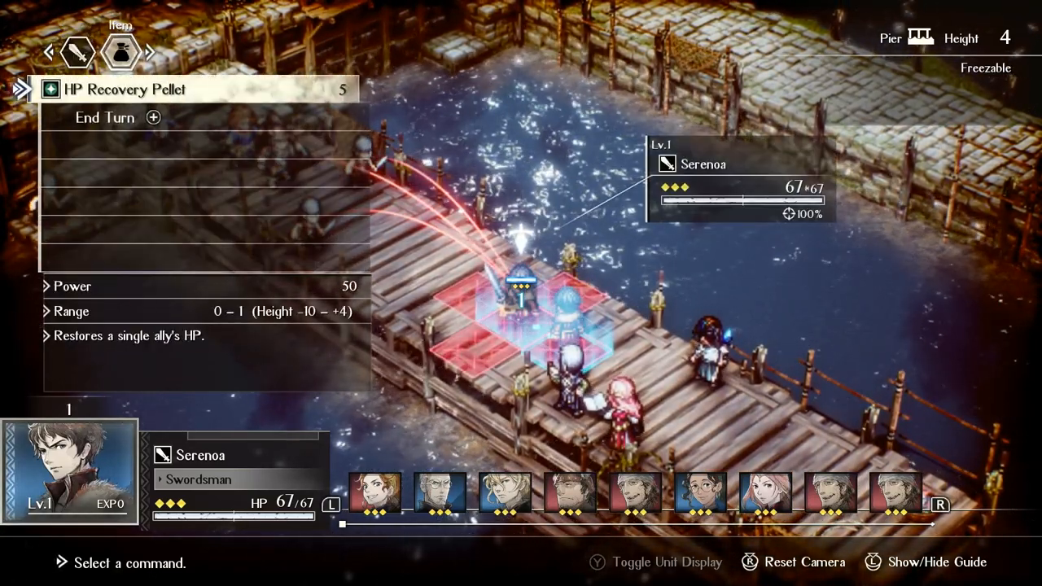
pyautogui.click(78, 51)
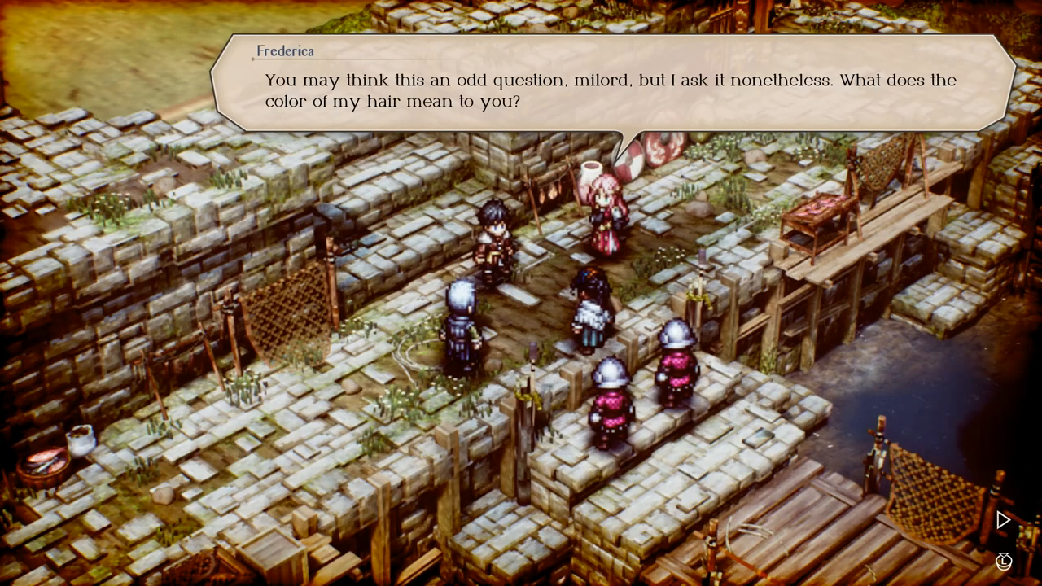
pyautogui.click(1007, 517)
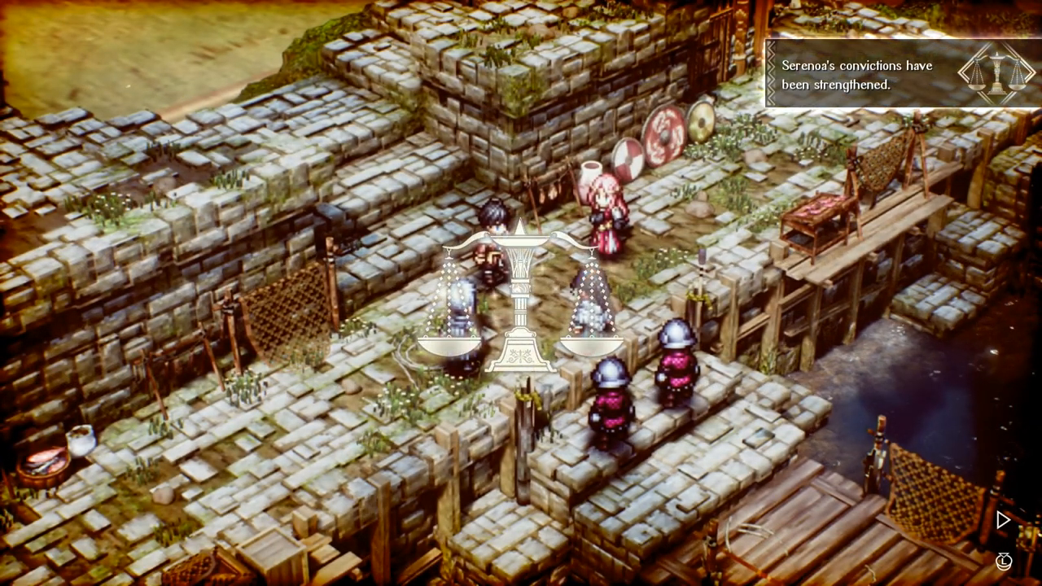
pyautogui.click(1009, 520)
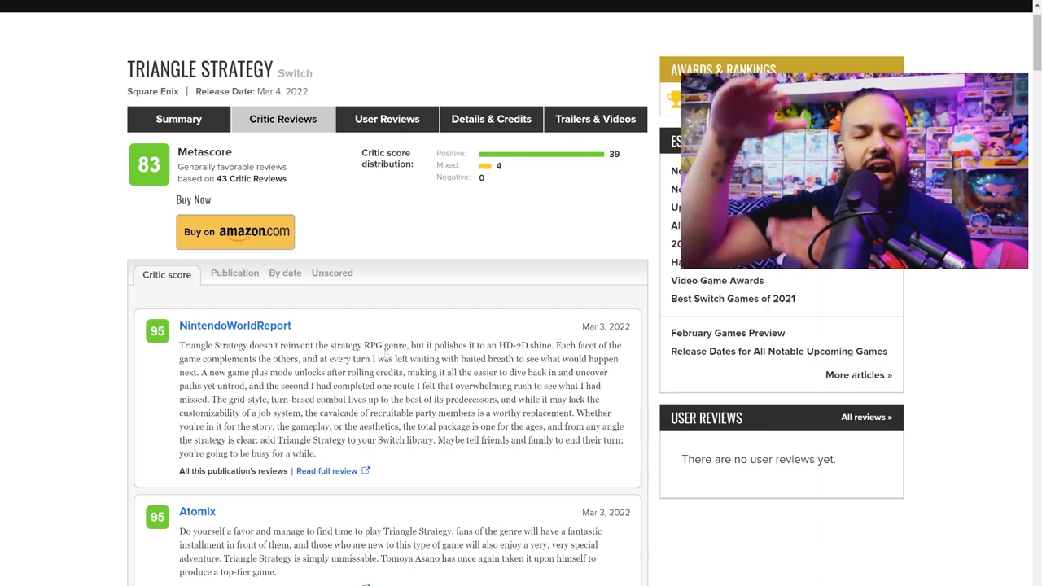
pyautogui.moveTo(336, 309)
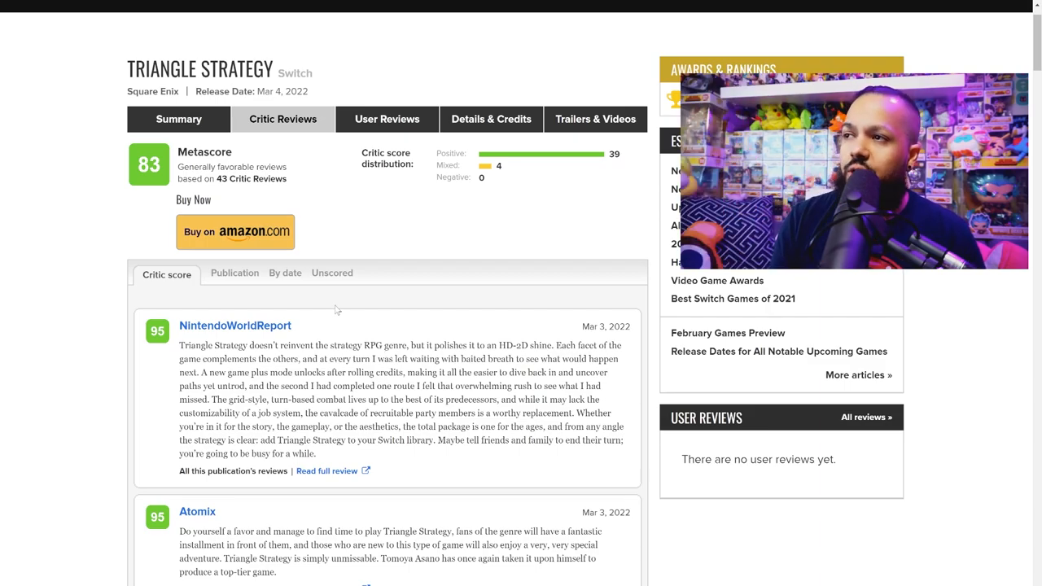
# Step: Scroll past the 95 and 80 critic scores, then back up to the 90-point reviews
pyautogui.scroll(-3)
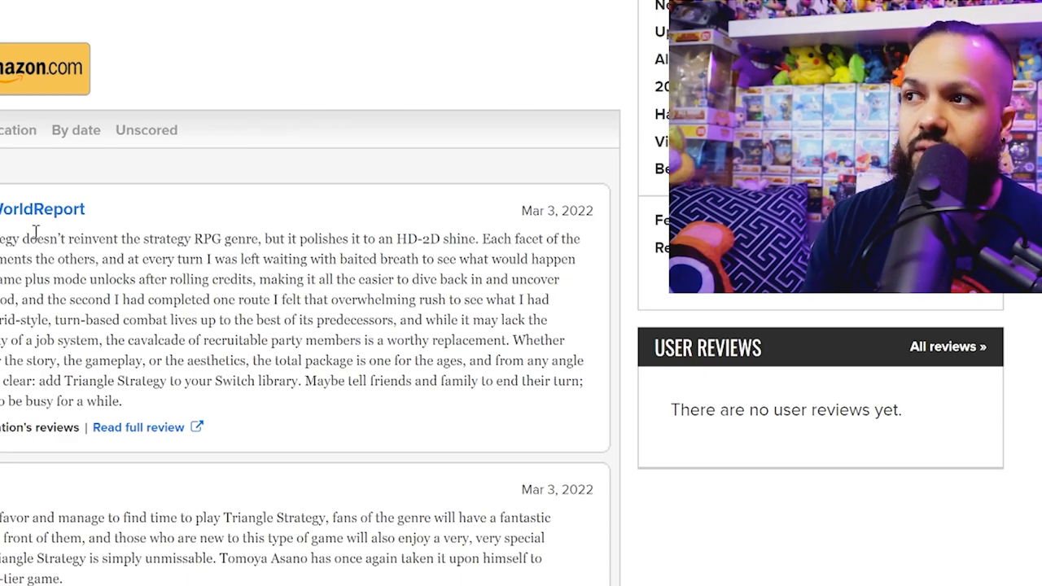
pyautogui.scroll(-3)
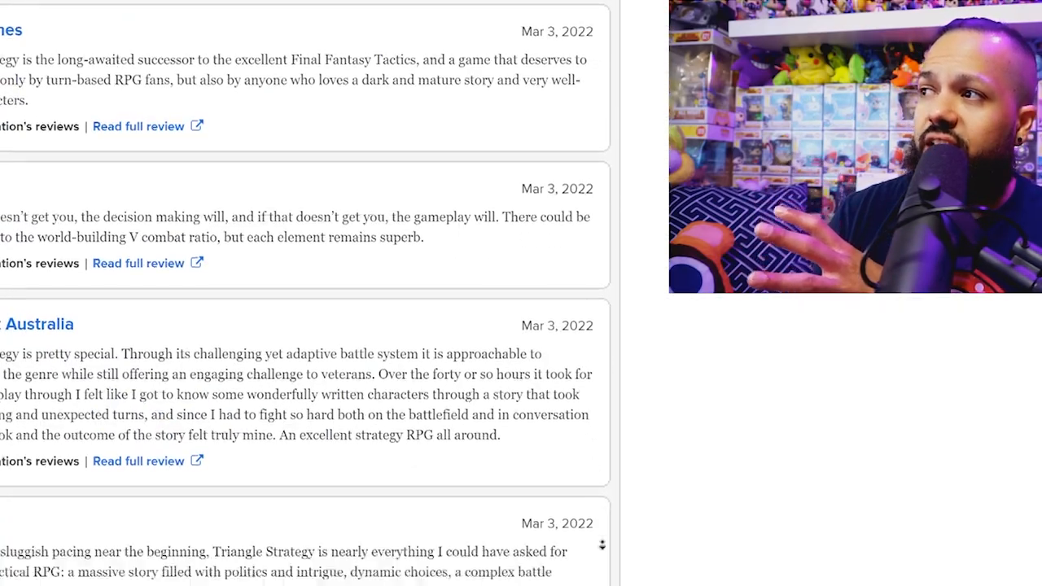
pyautogui.scroll(-3)
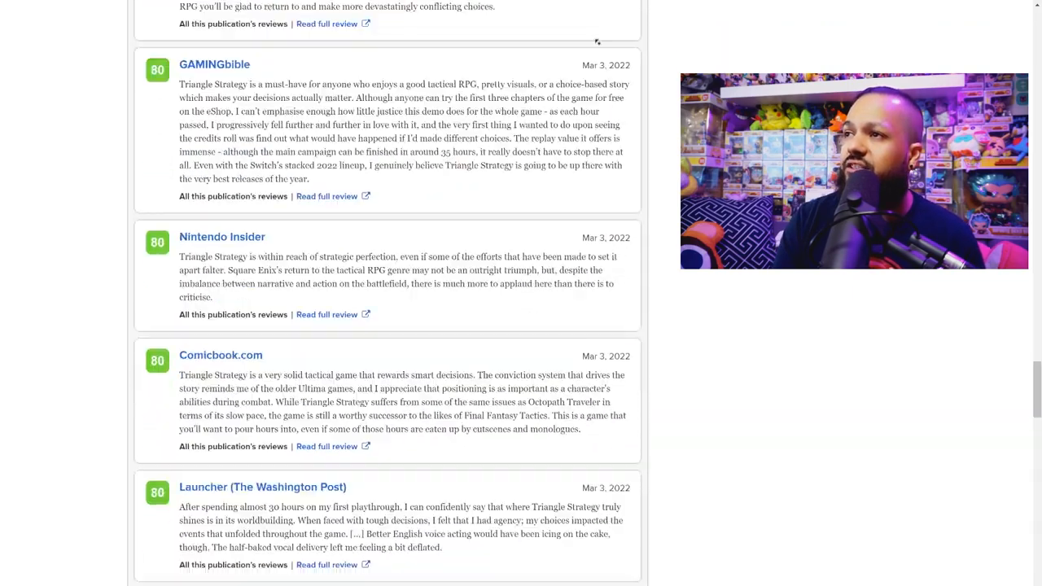
pyautogui.scroll(-3)
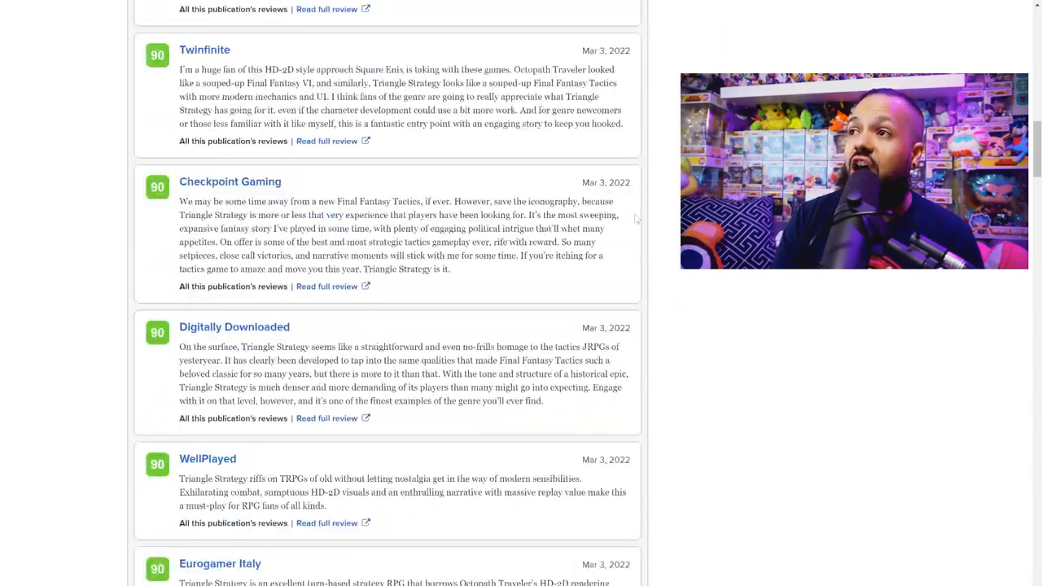
pyautogui.scroll(3)
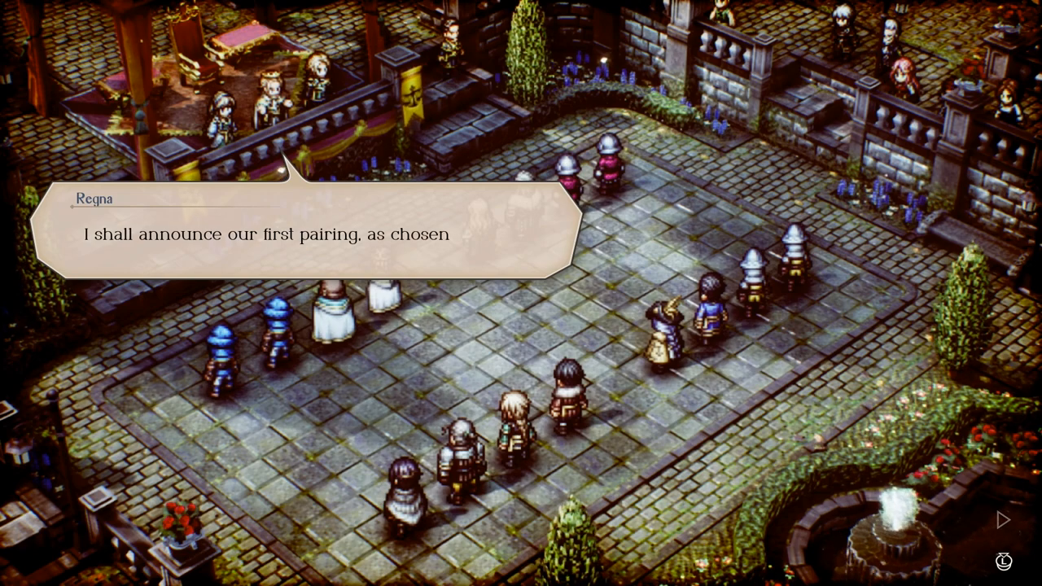
# Step: Advance Regna's lines announcing the first pairing chosen by lots
pyautogui.click(1006, 515)
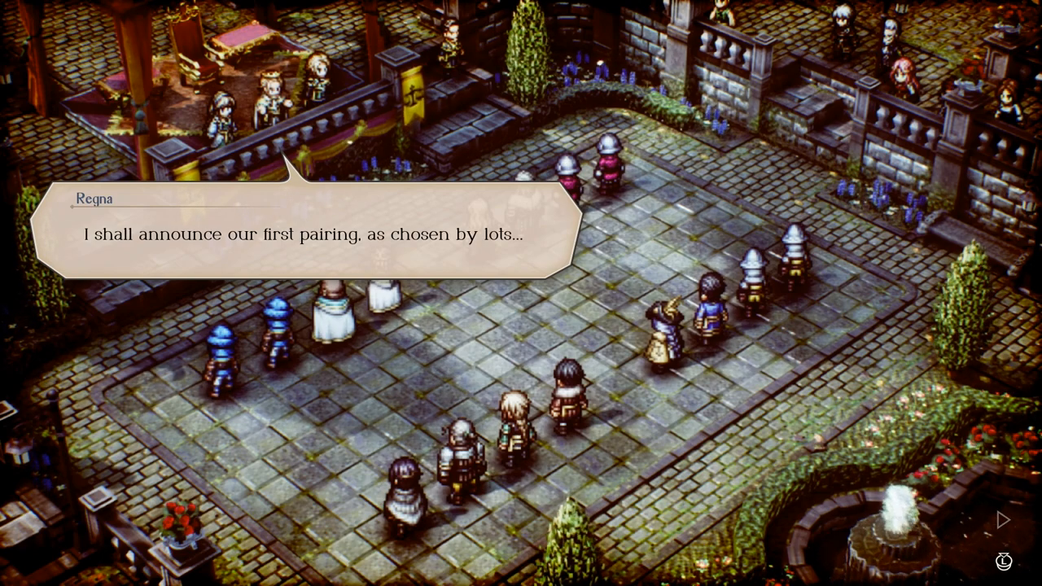
pyautogui.click(1004, 516)
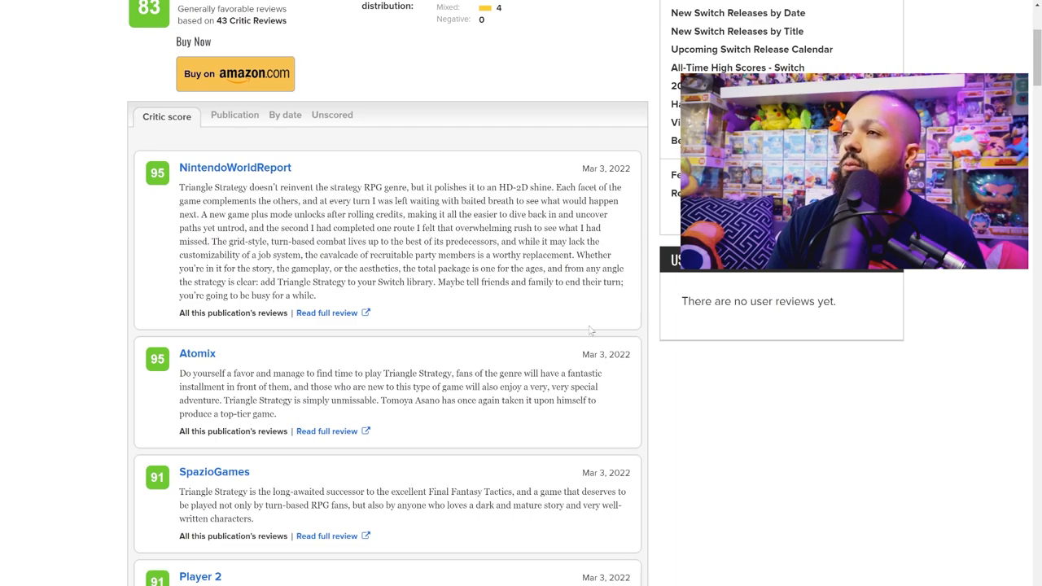
pyautogui.moveTo(482, 305)
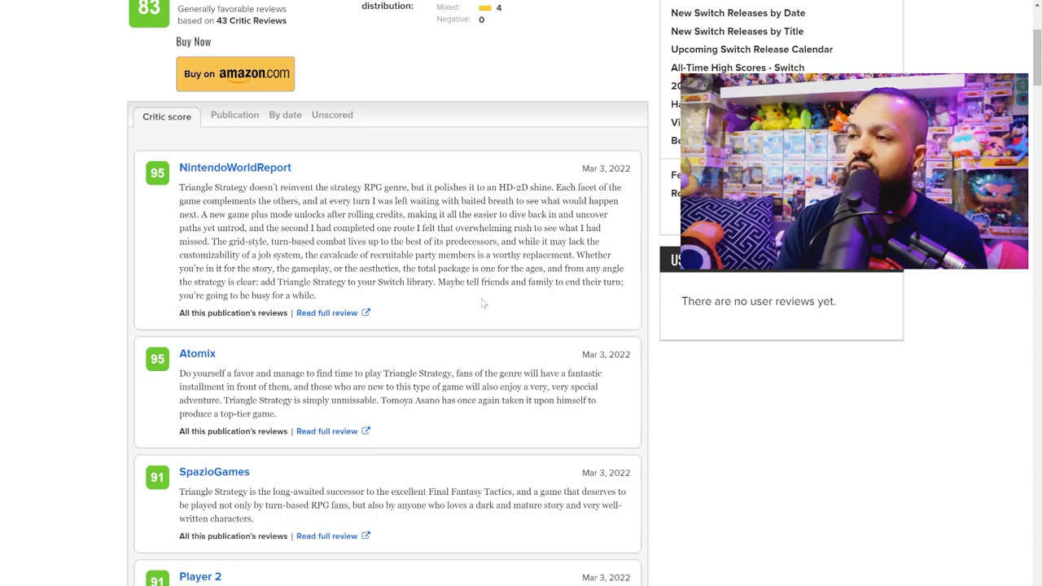
# Step: Scroll the critic reviews down through the 80s and 70s
pyautogui.scroll(-3)
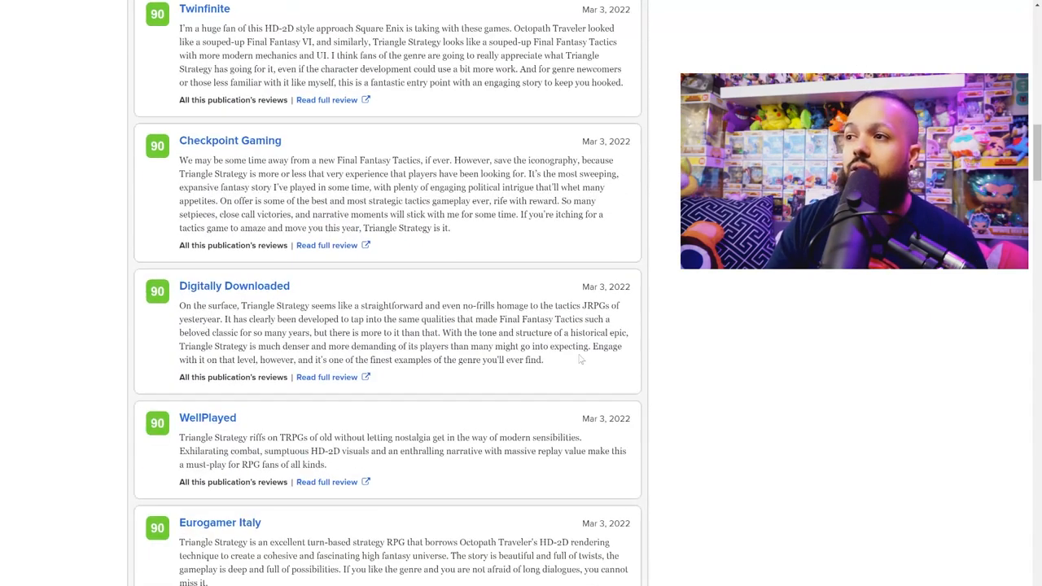
pyautogui.scroll(-3)
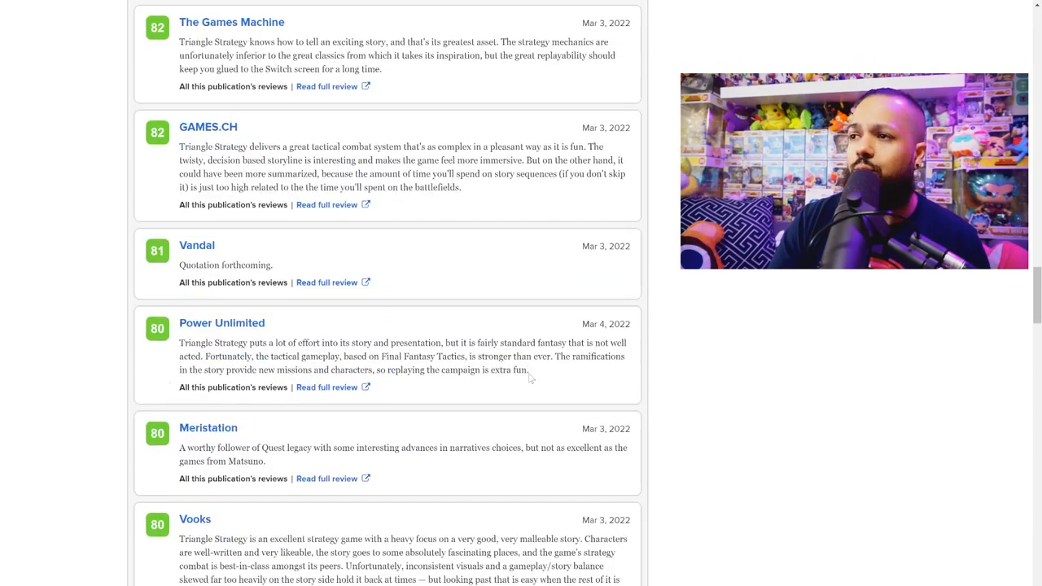
pyautogui.scroll(-3)
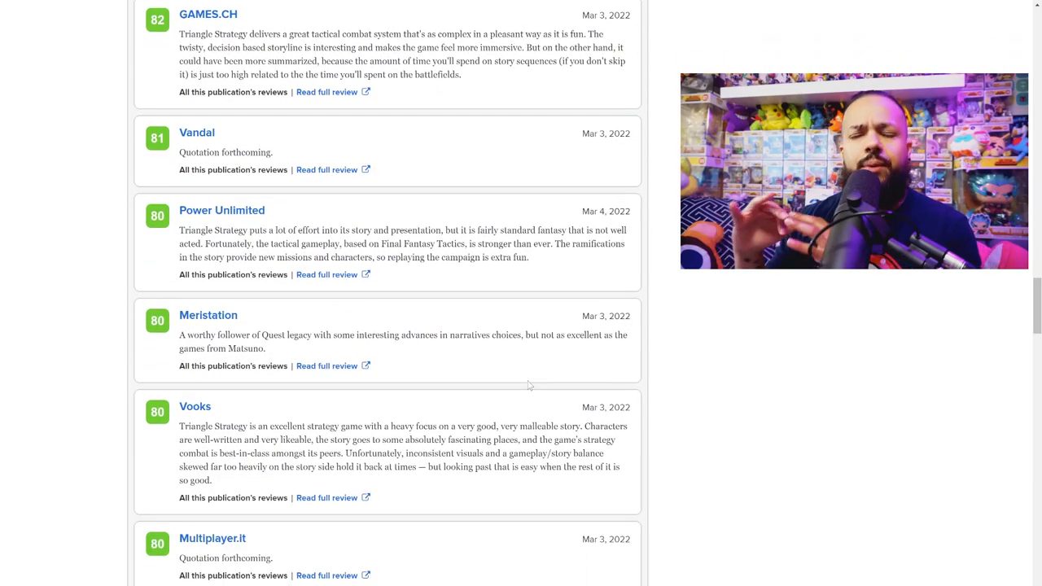
pyautogui.moveTo(572, 401)
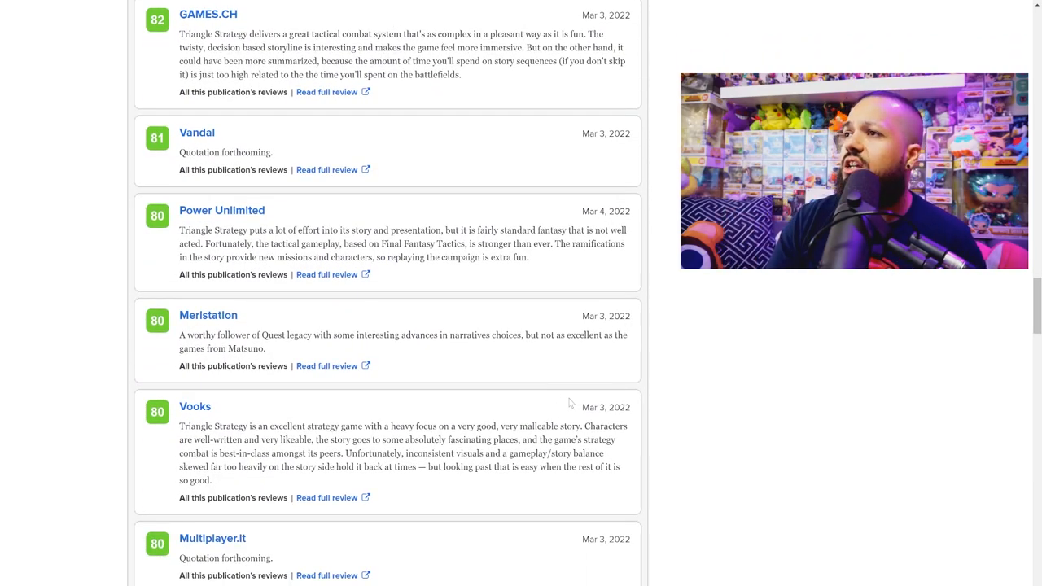
pyautogui.scroll(-3)
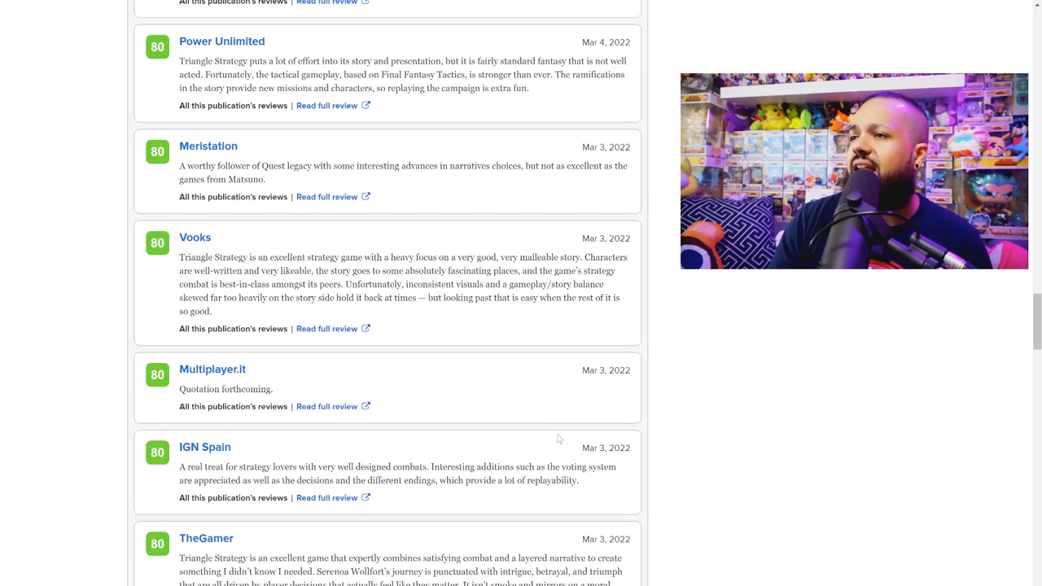
pyautogui.scroll(-3)
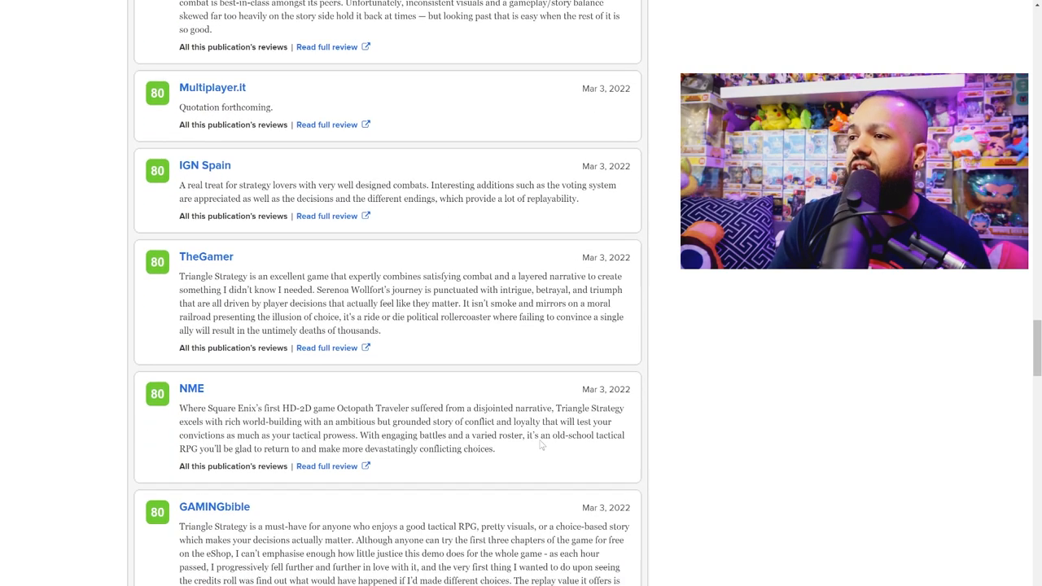
pyautogui.scroll(-3)
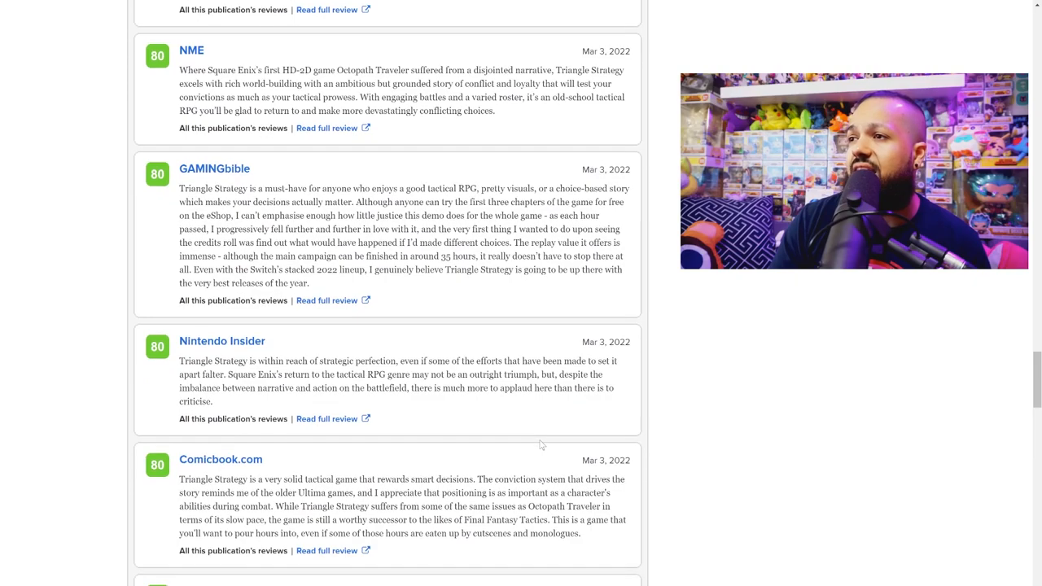
pyautogui.scroll(-3)
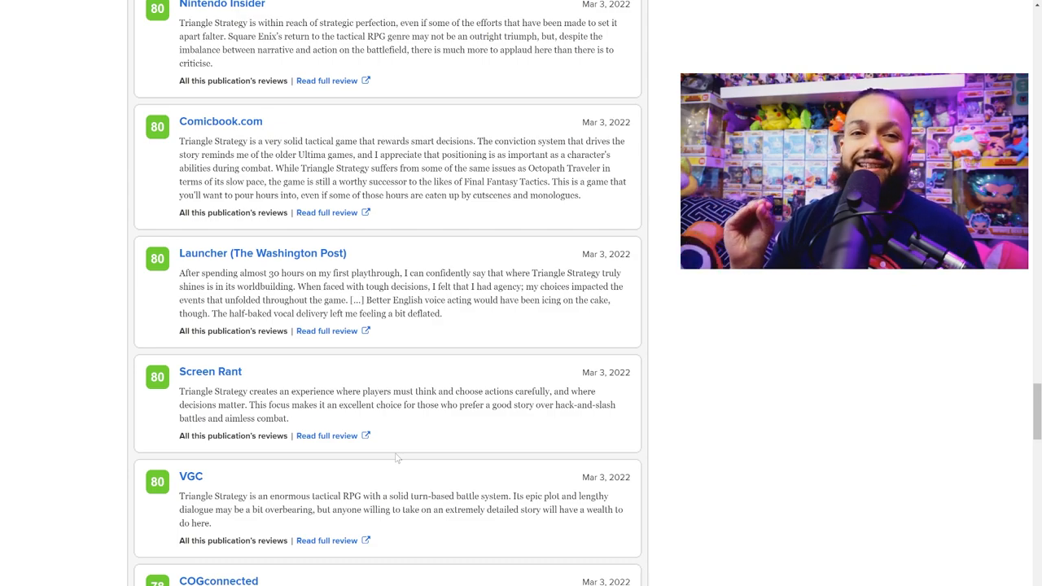
# Step: Scroll to the score-50 Digital Trends review and open its full article
pyautogui.scroll(-3)
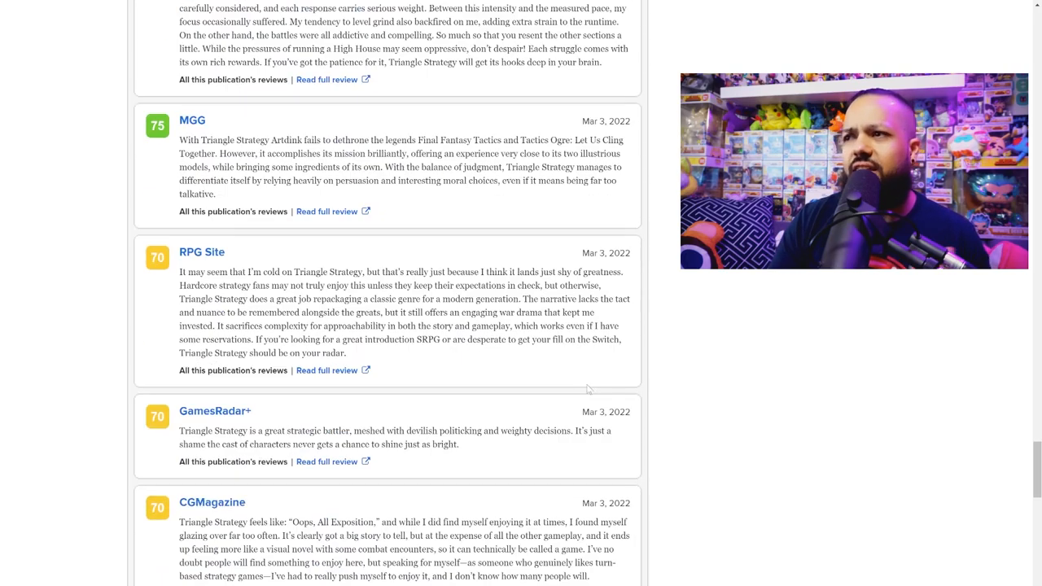
pyautogui.scroll(-3)
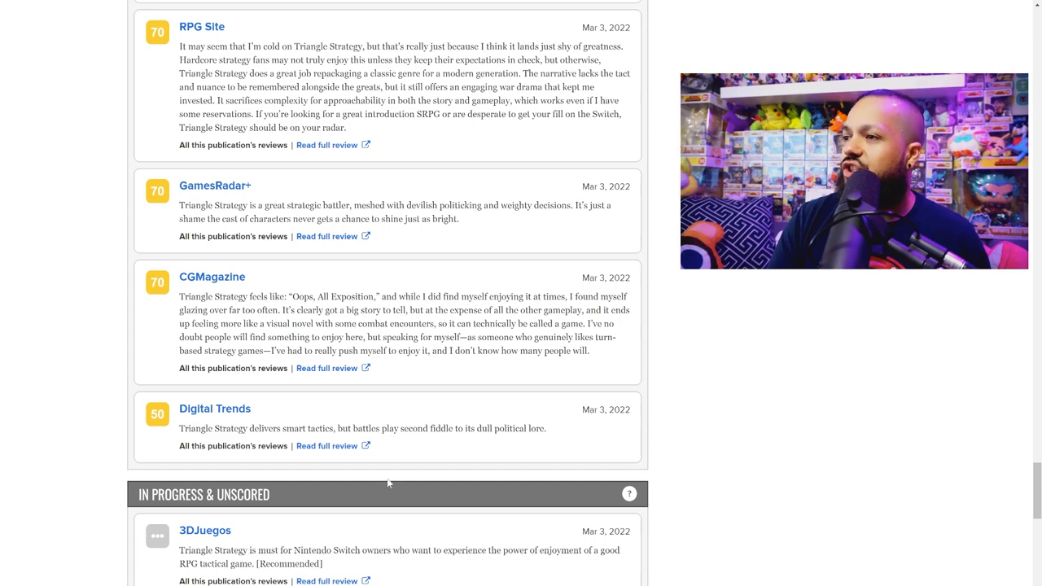
pyautogui.click(327, 446)
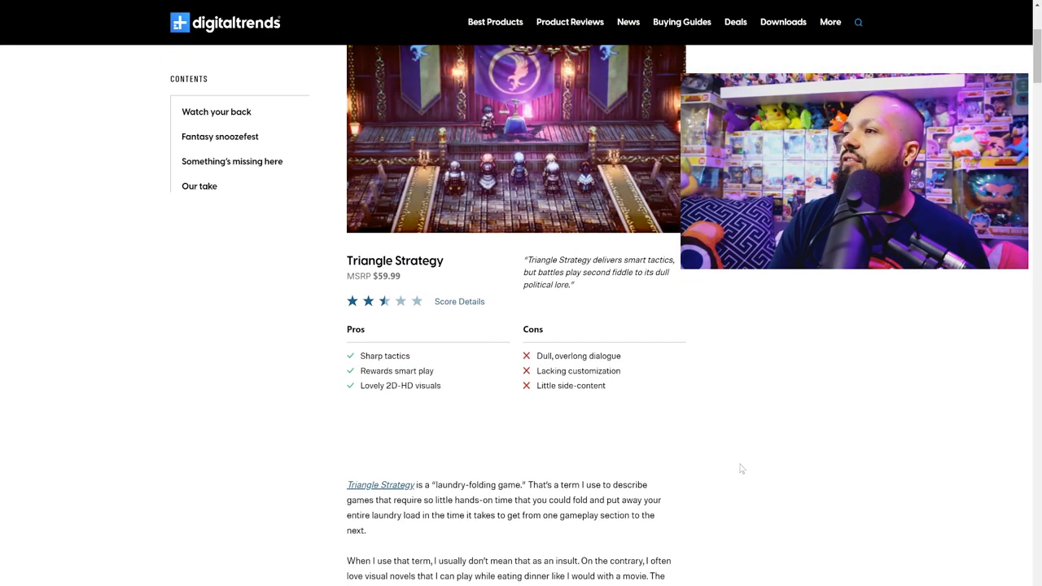
pyautogui.scroll(-3)
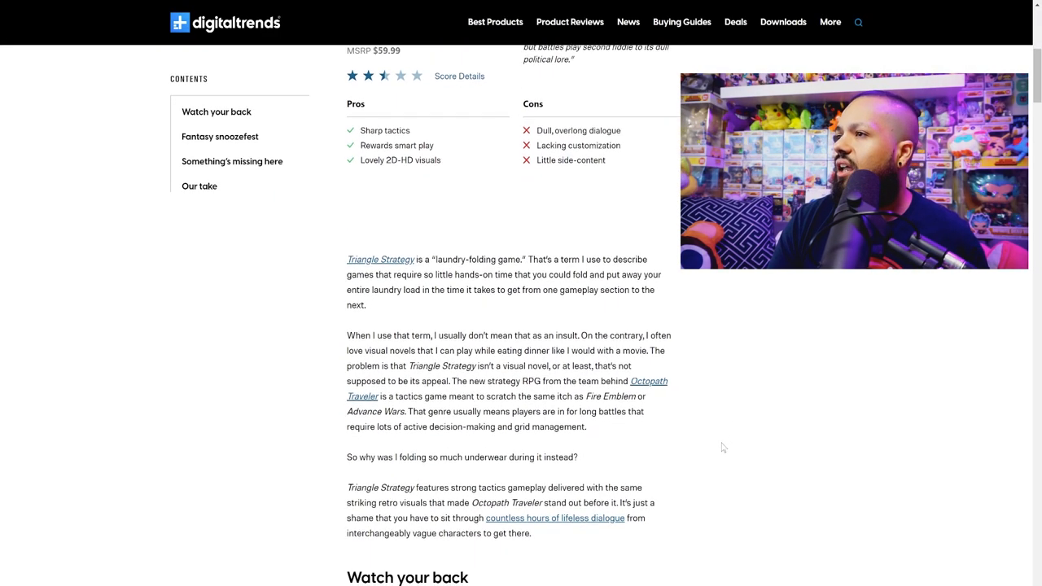
pyautogui.scroll(-3)
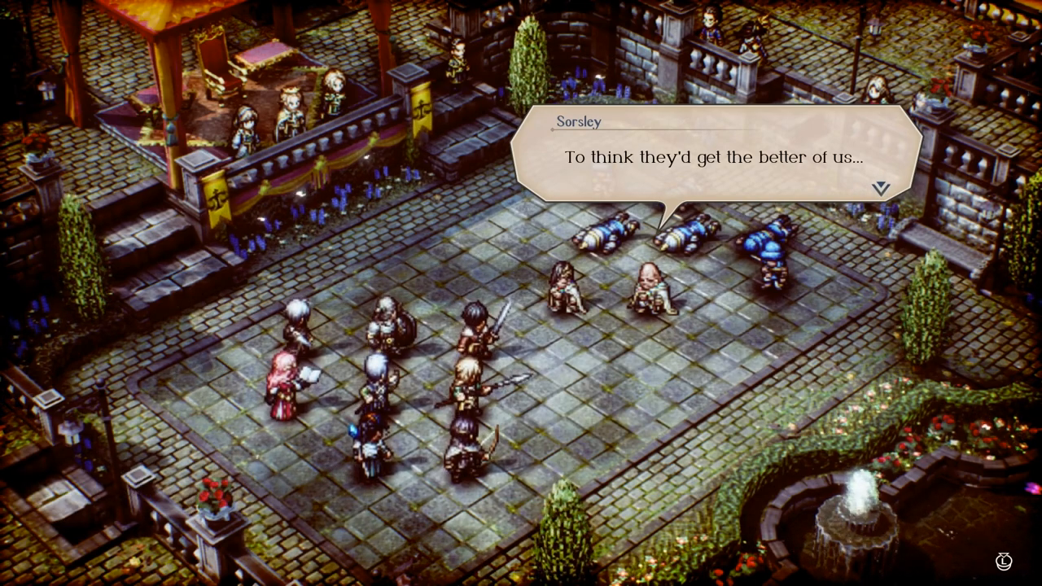
pyautogui.click(875, 183)
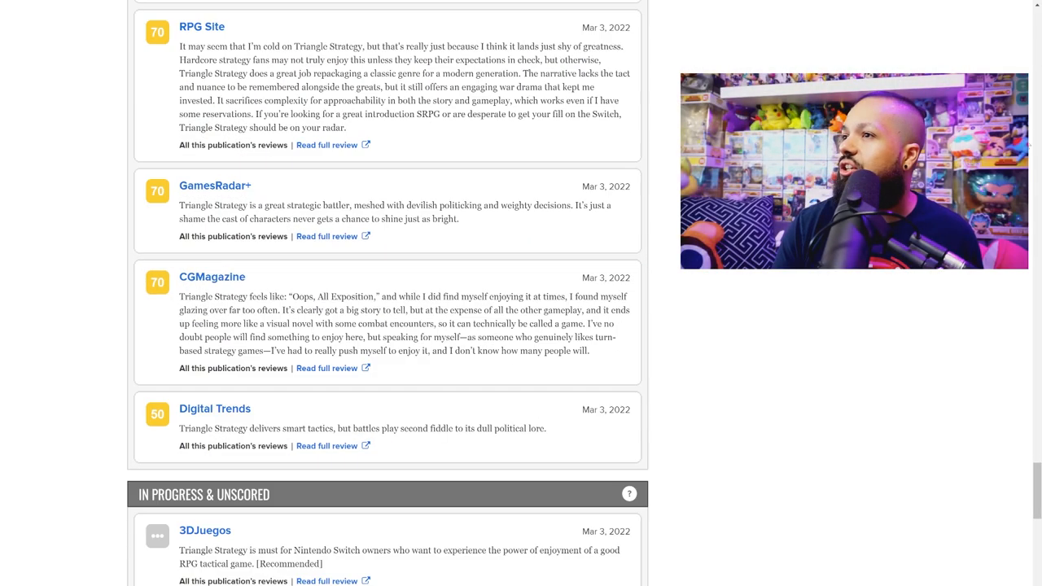
pyautogui.scroll(-3)
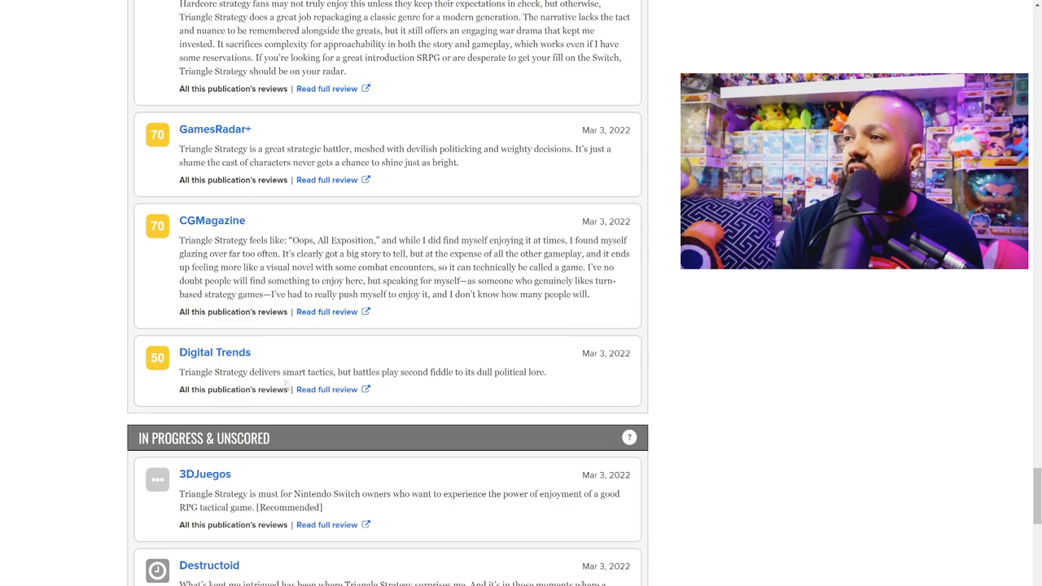
pyautogui.moveTo(446, 391)
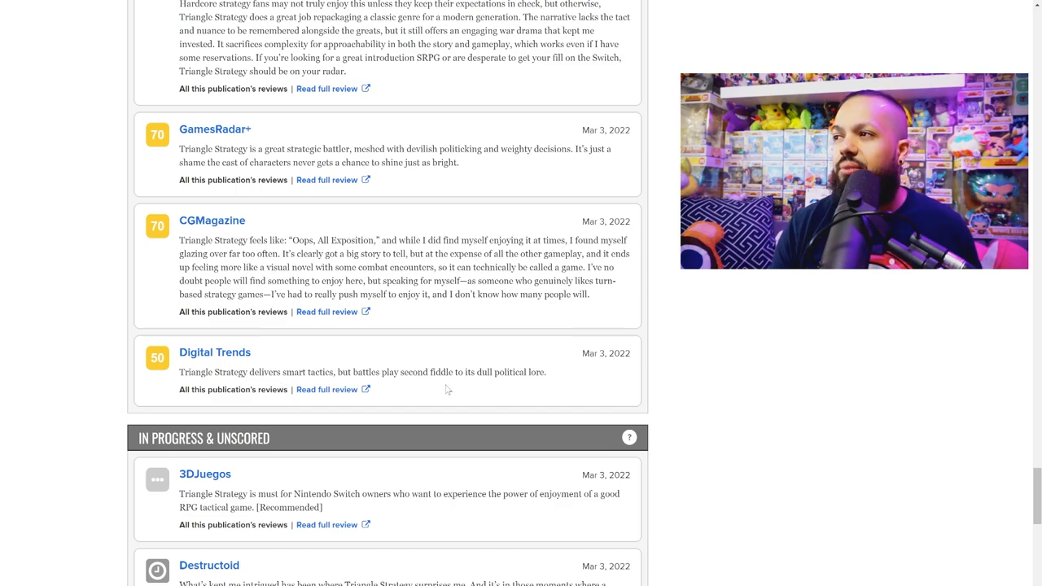